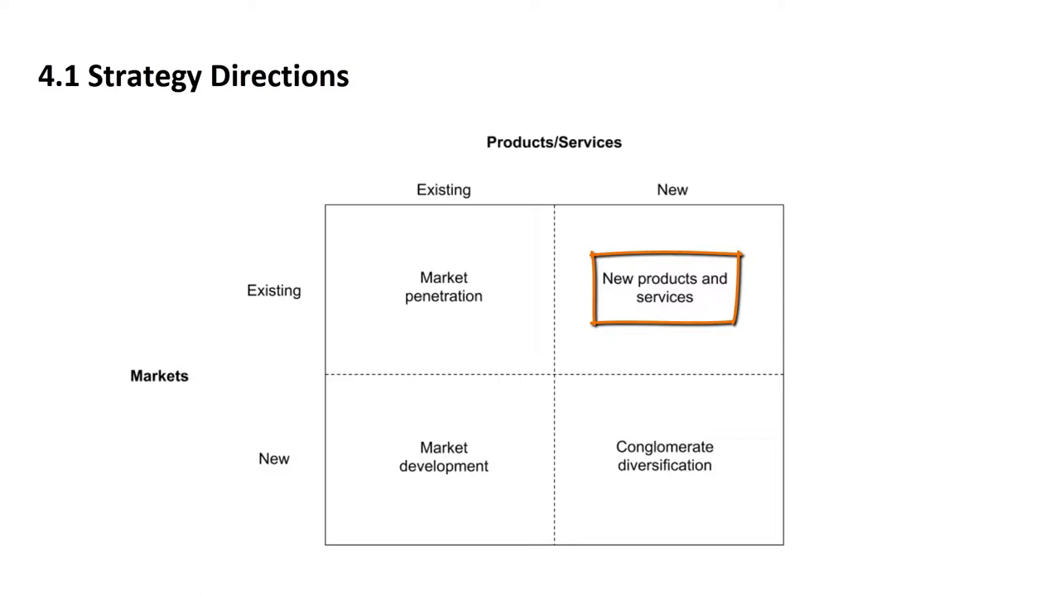
# Advance the slide animation so 'New products and services' loses its orange highlight box.
pyautogui.click(665, 288)
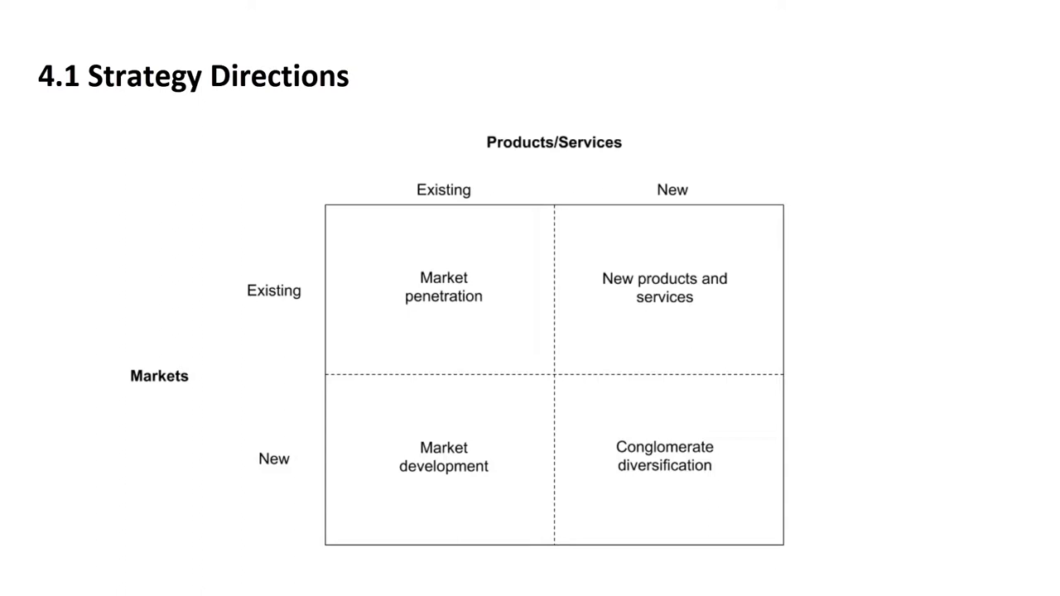